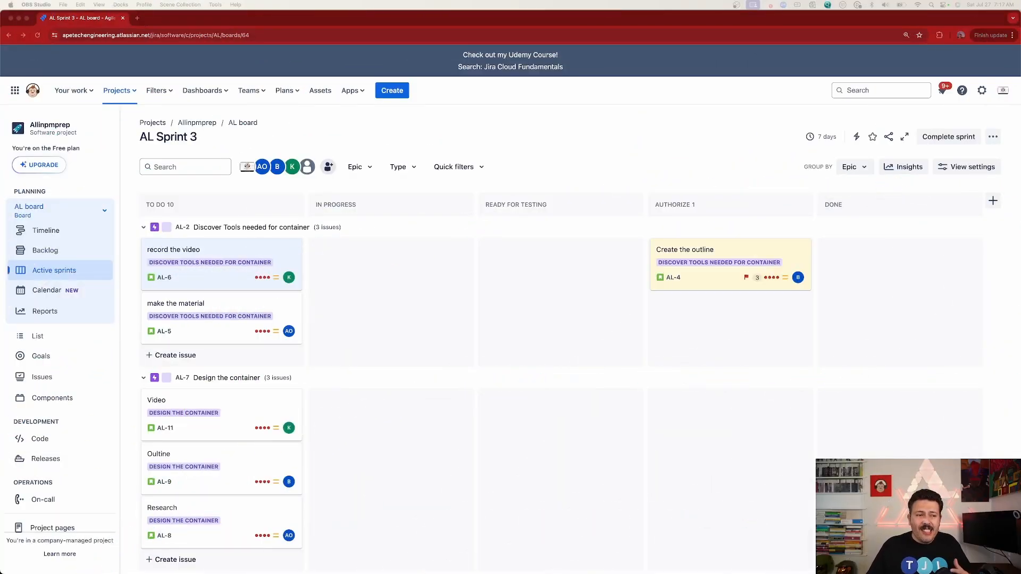
{"action": "mouse_move", "coordinate": [405, 273]}
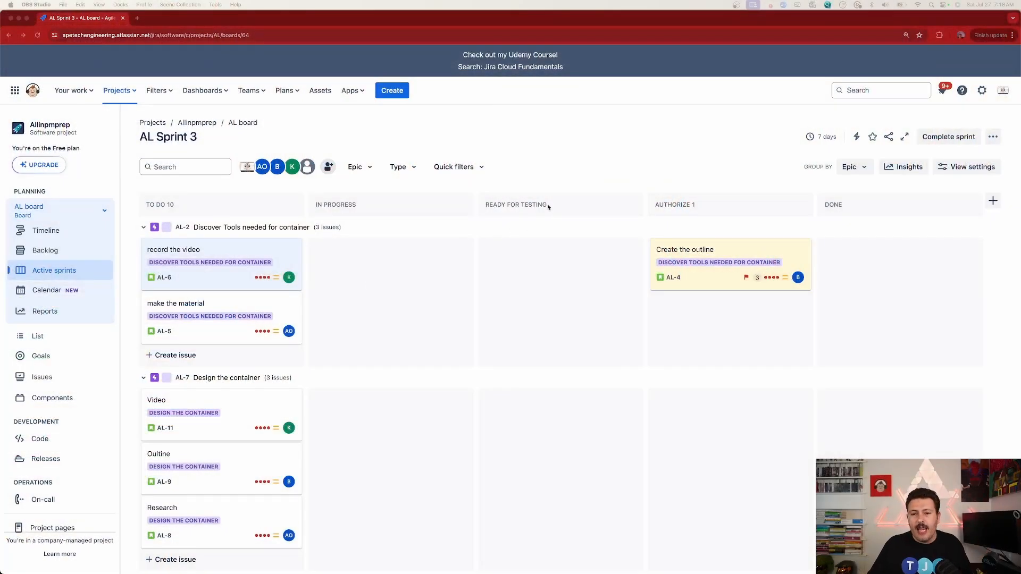
{"action": "mouse_move", "coordinate": [536, 249]}
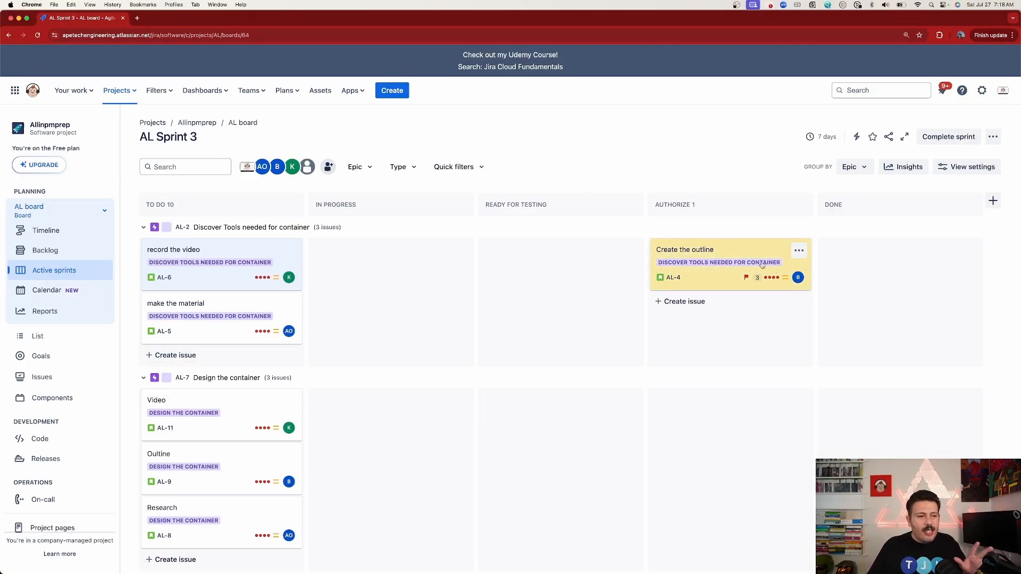
{"action": "mouse_move", "coordinate": [718, 262]}
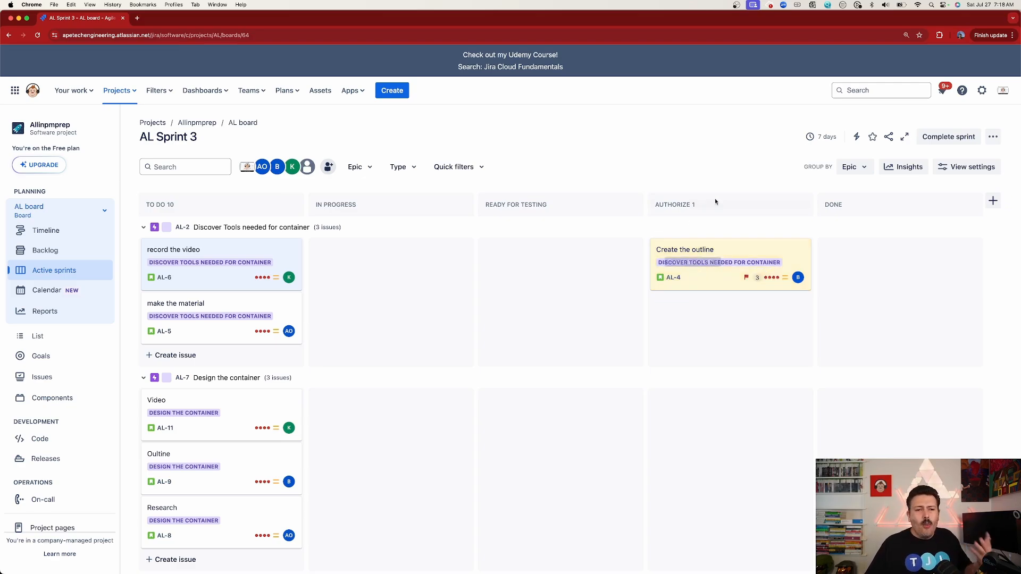
{"action": "mouse_move", "coordinate": [947, 137]}
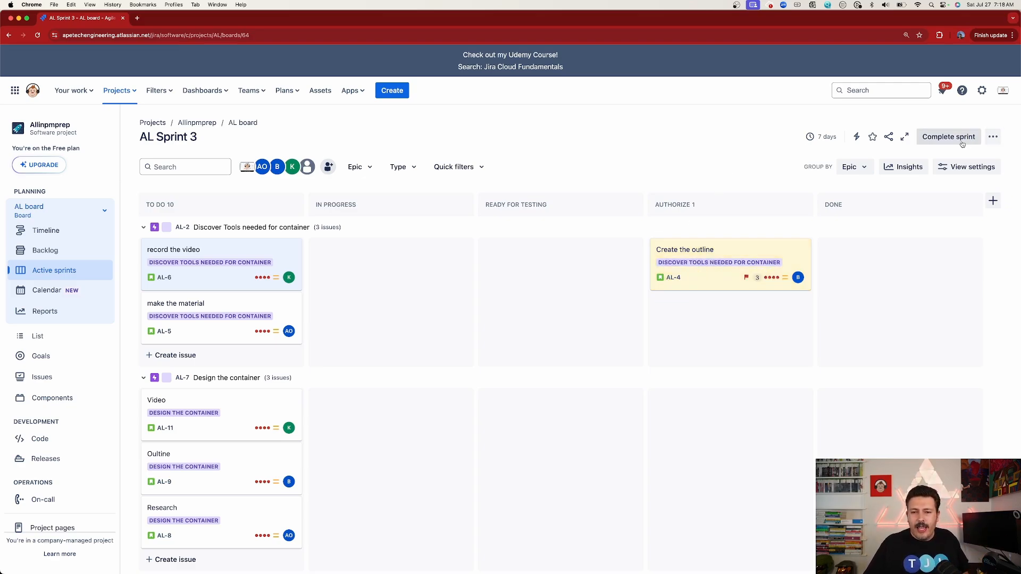
Complete AL Sprint 3, moving its 11 open issues to AL Sprint 4 with retrospective requested.
{"action": "left_click", "coordinate": [948, 137]}
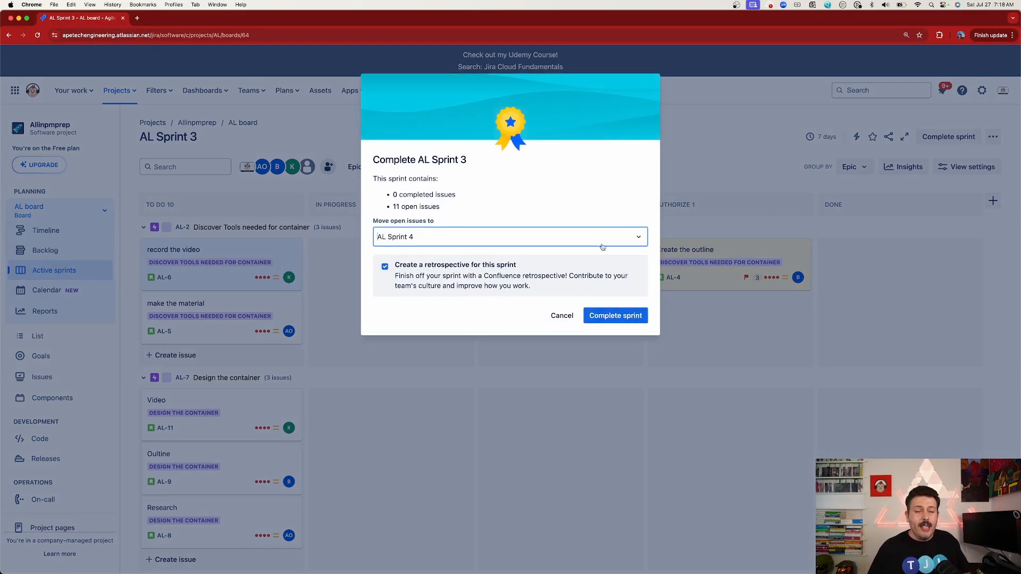
{"action": "mouse_move", "coordinate": [592, 233]}
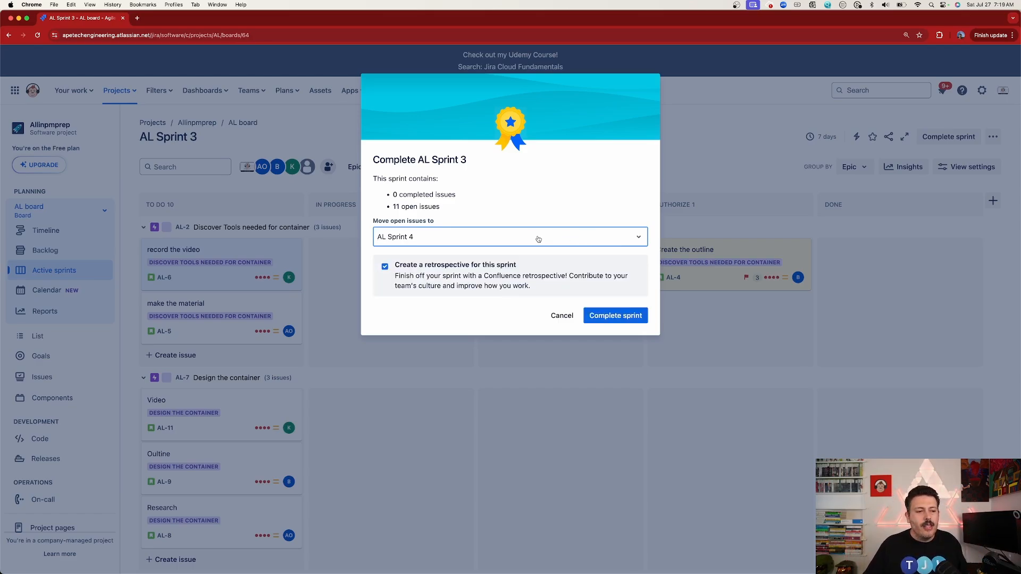
{"action": "mouse_move", "coordinate": [460, 261]}
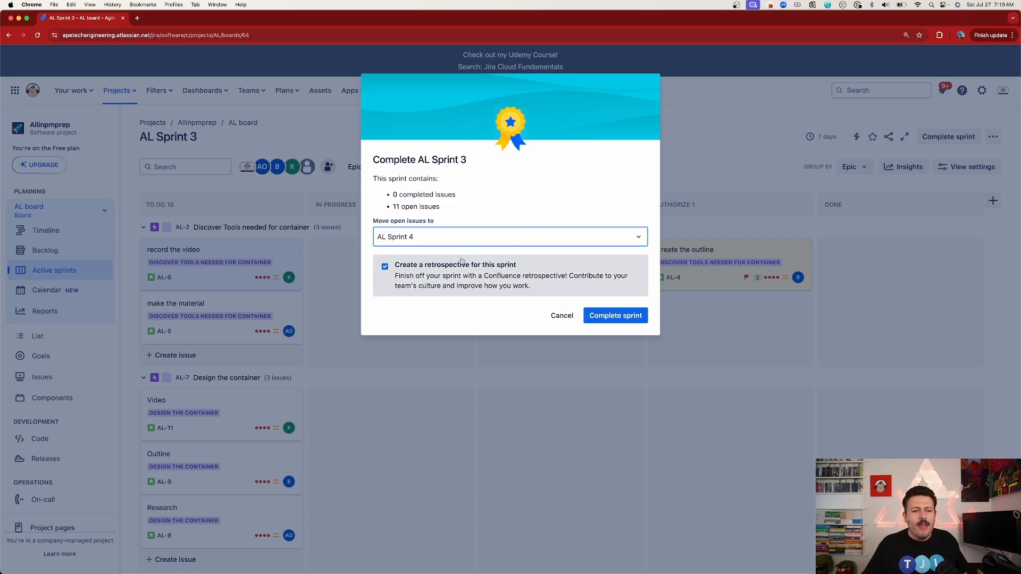
{"action": "mouse_move", "coordinate": [475, 281]}
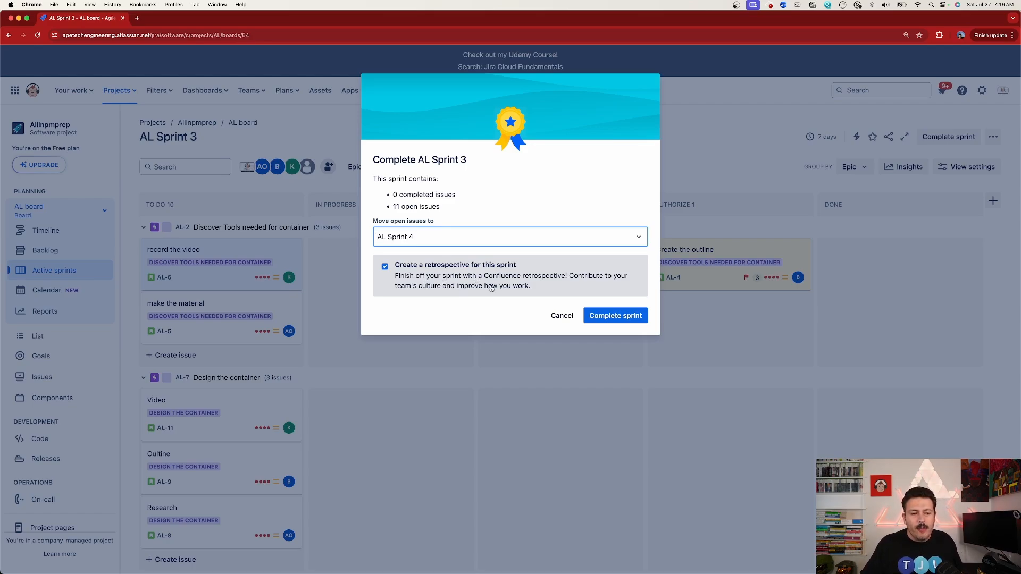
{"action": "mouse_move", "coordinate": [554, 288]}
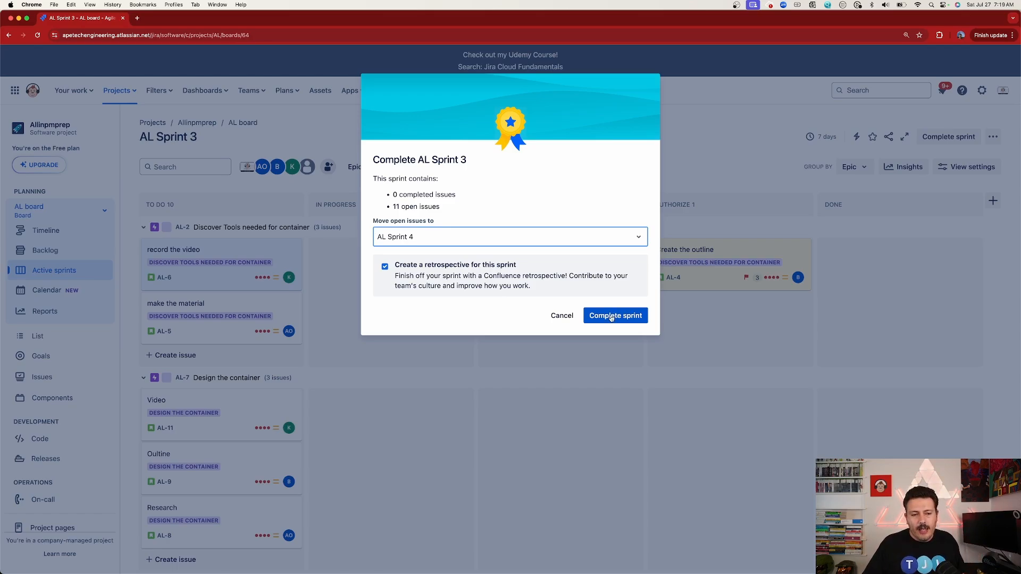
{"action": "left_click", "coordinate": [615, 316]}
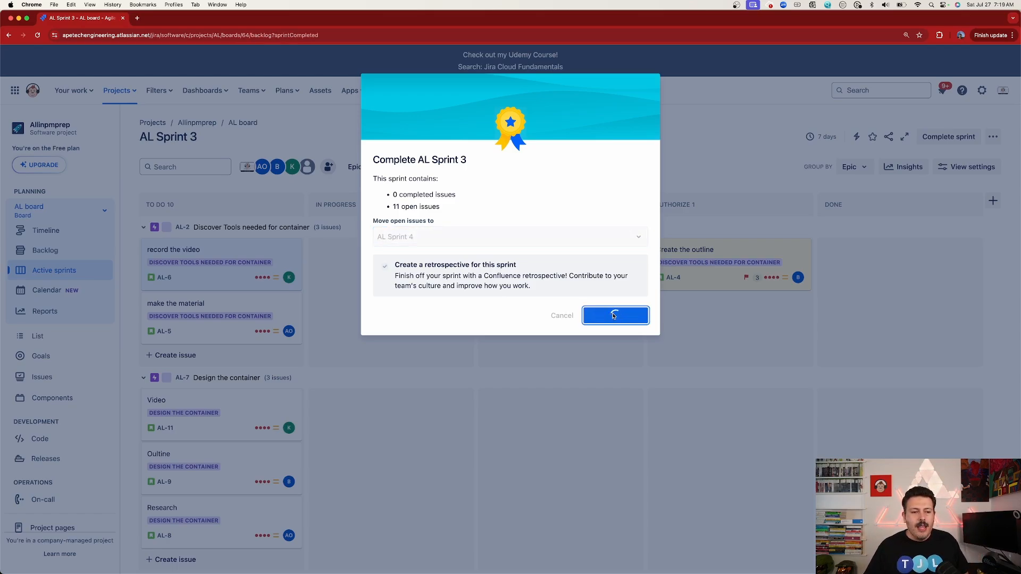
Create a whiteboard retrospective for AL Sprint 3 in the personal Confluence space.
{"action": "left_click", "coordinate": [613, 315]}
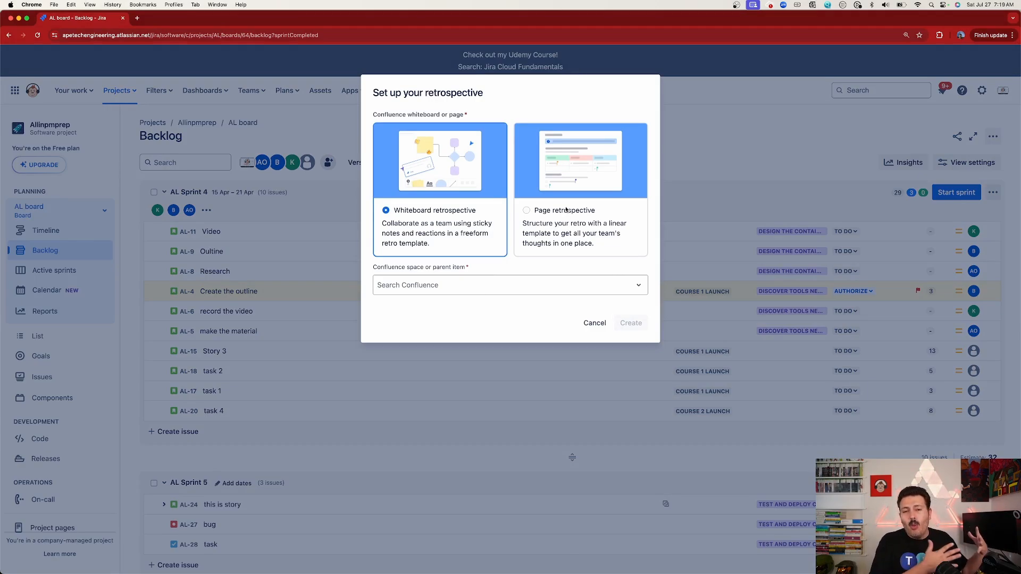
{"action": "left_click", "coordinate": [510, 285]}
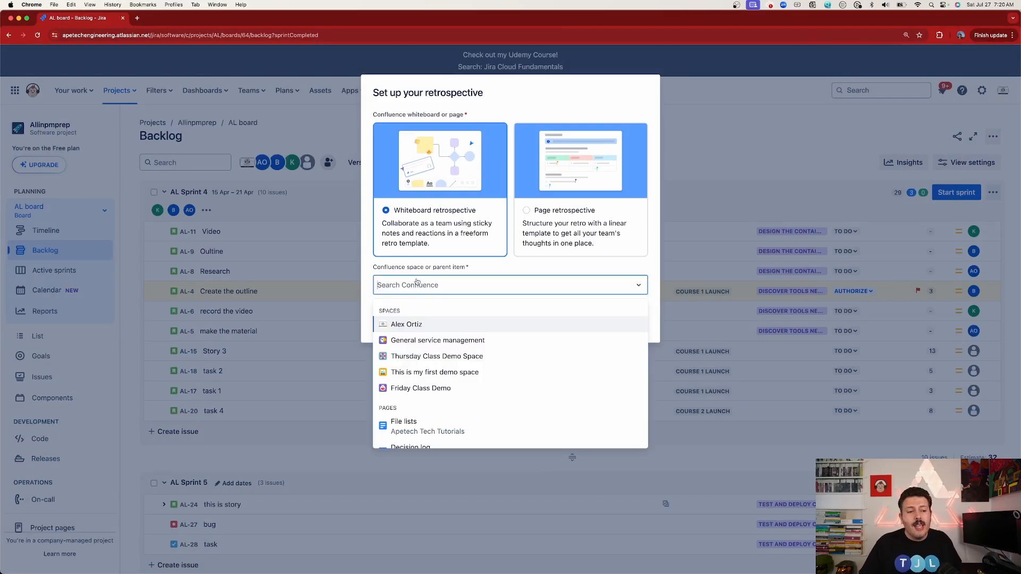
{"action": "mouse_move", "coordinate": [421, 331]}
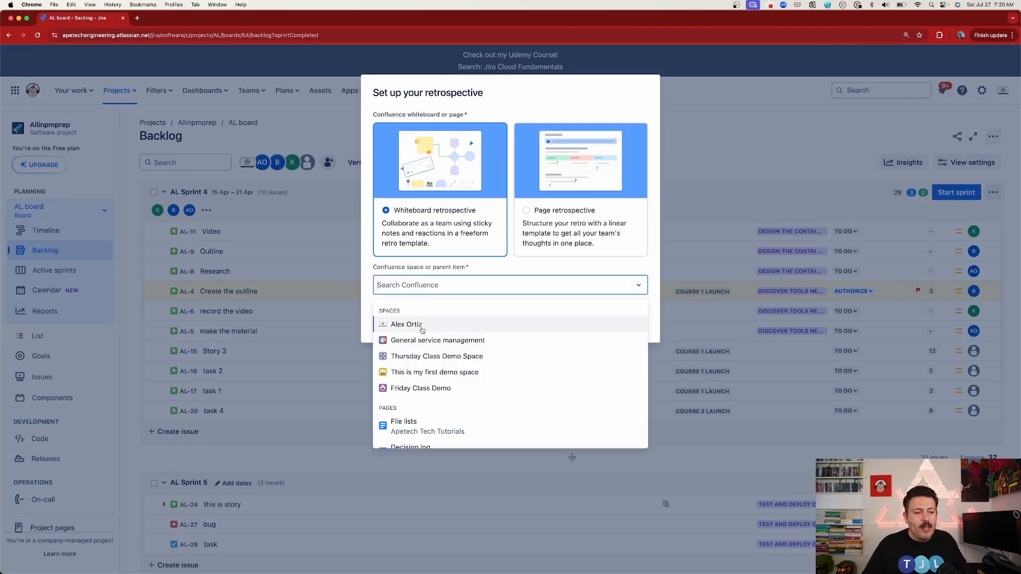
{"action": "left_click", "coordinate": [405, 324]}
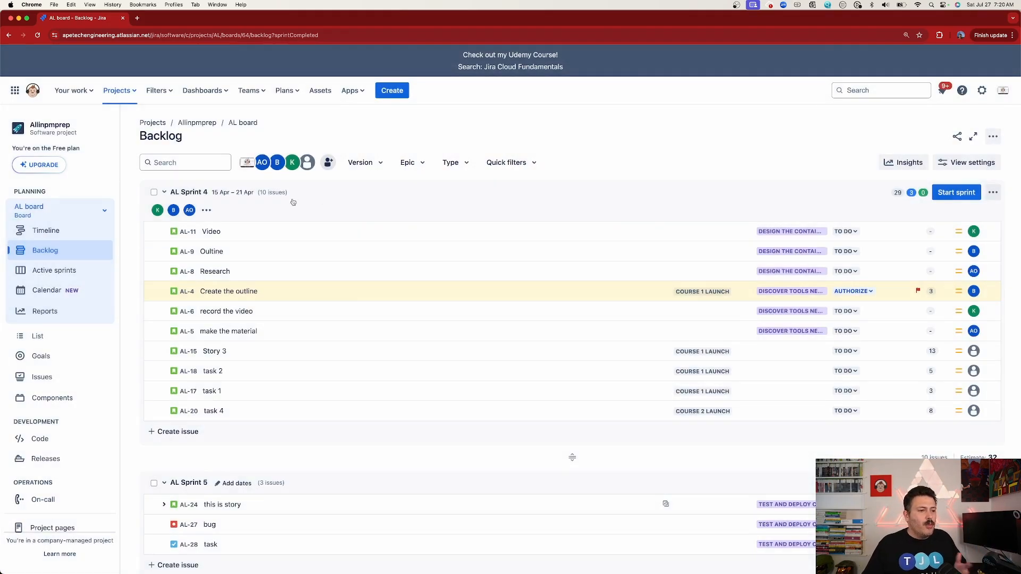
{"action": "mouse_move", "coordinate": [272, 252]}
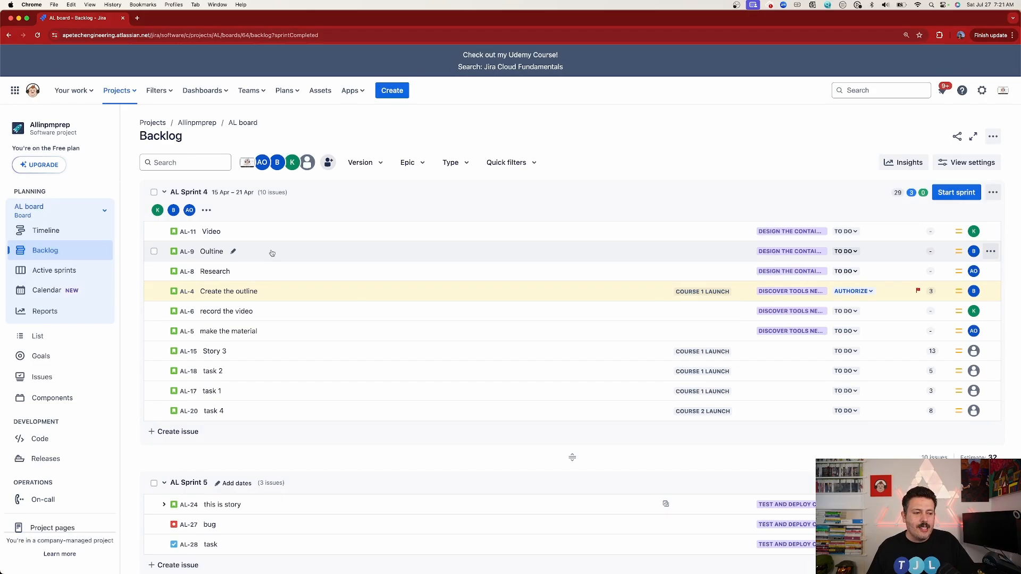
{"action": "mouse_move", "coordinate": [326, 296]}
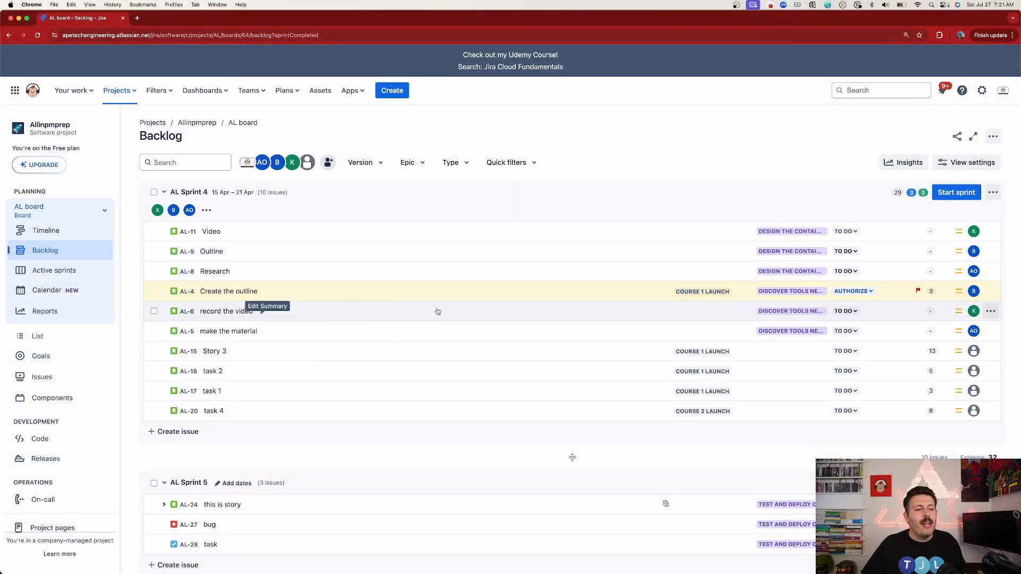
Open issue AL-4 'Create the outline' from the backlog.
{"action": "left_click", "coordinate": [229, 291]}
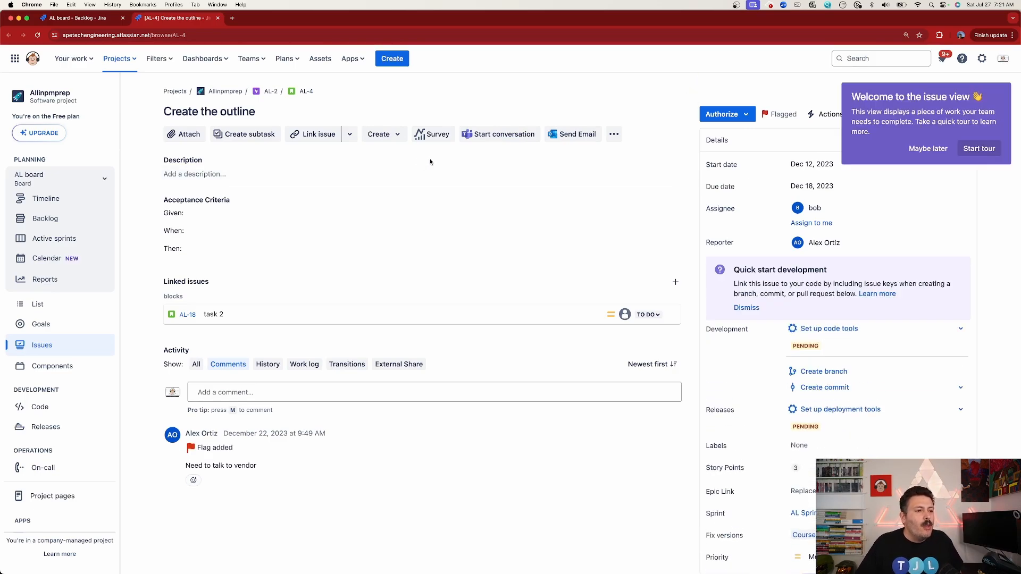
{"action": "mouse_move", "coordinate": [383, 134]}
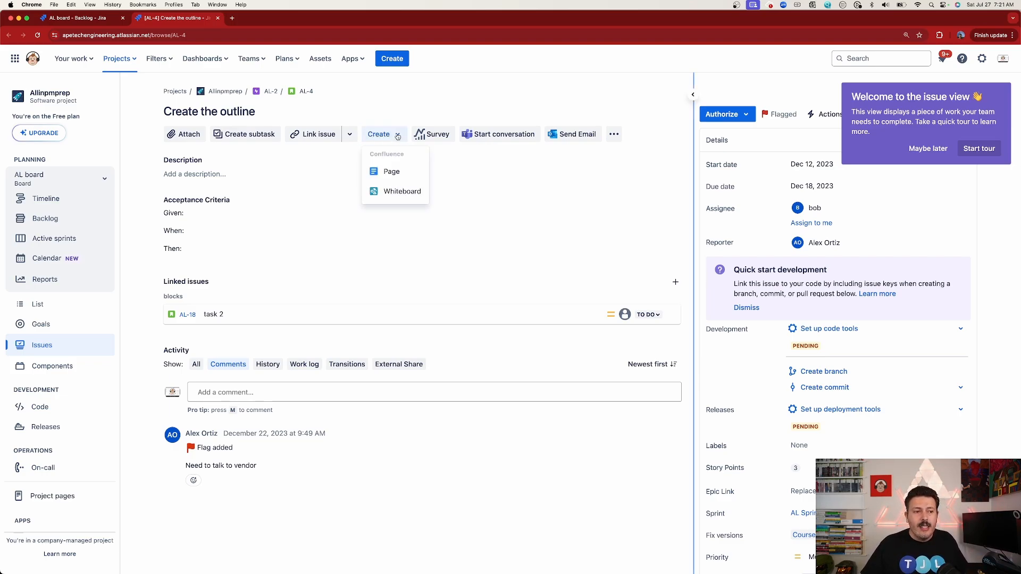
{"action": "mouse_move", "coordinate": [391, 171]}
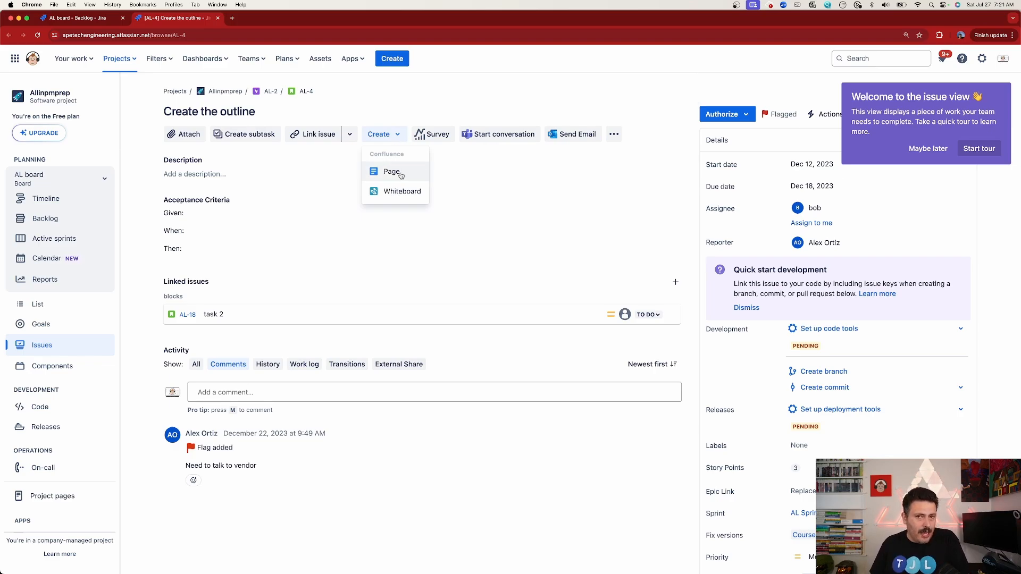
{"action": "mouse_move", "coordinate": [402, 191]}
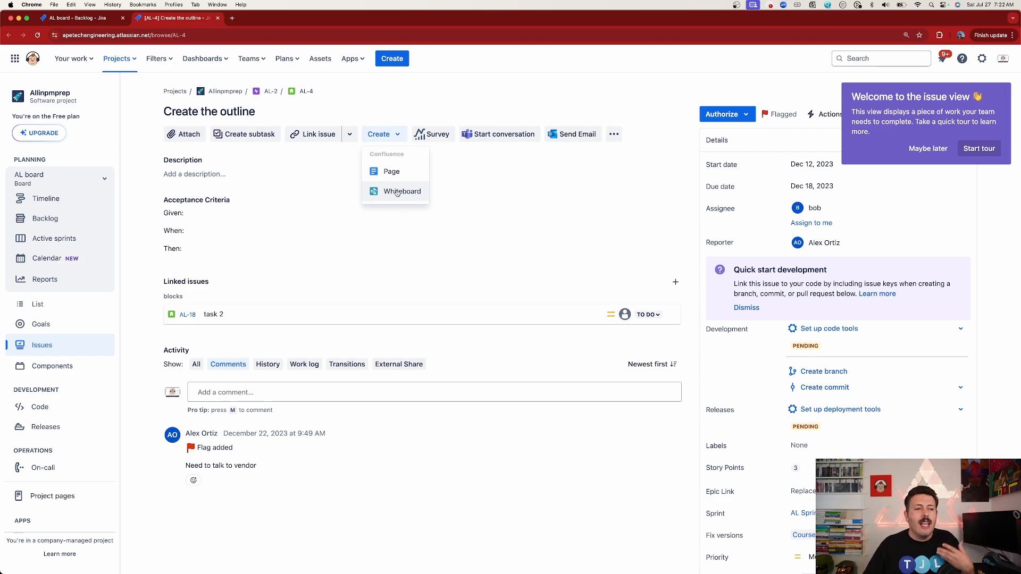
Create a whiteboard titled 'Outline for video' for AL-4 in the personal Confluence space.
{"action": "left_click", "coordinate": [402, 191]}
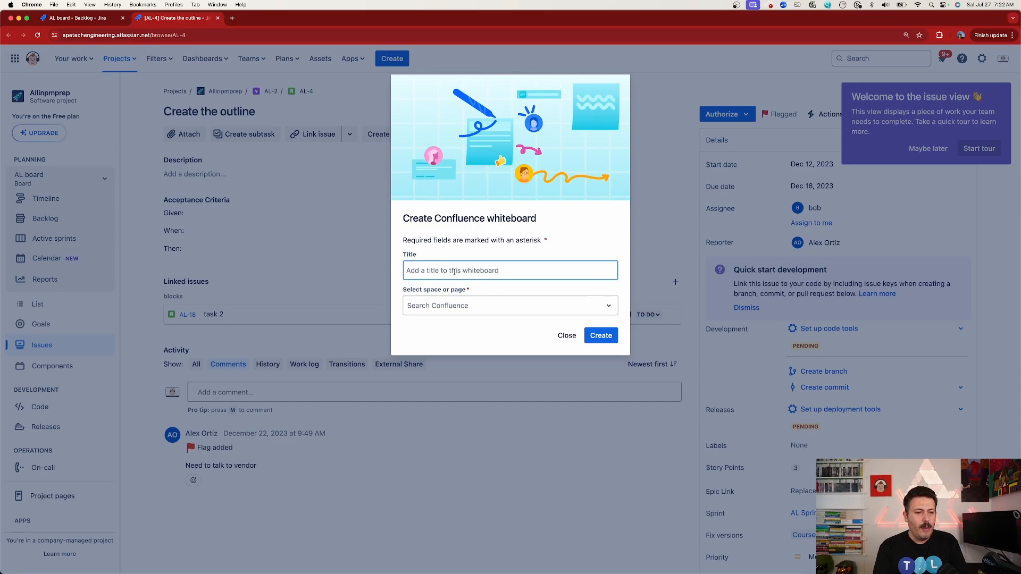
{"action": "type", "text": "Outline for vid"}
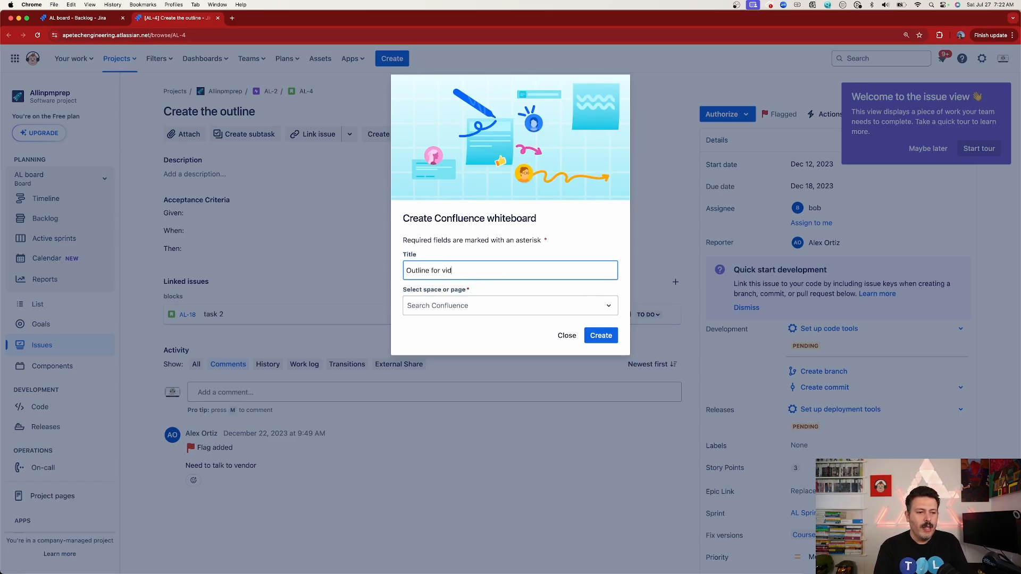
{"action": "left_click", "coordinate": [509, 306]}
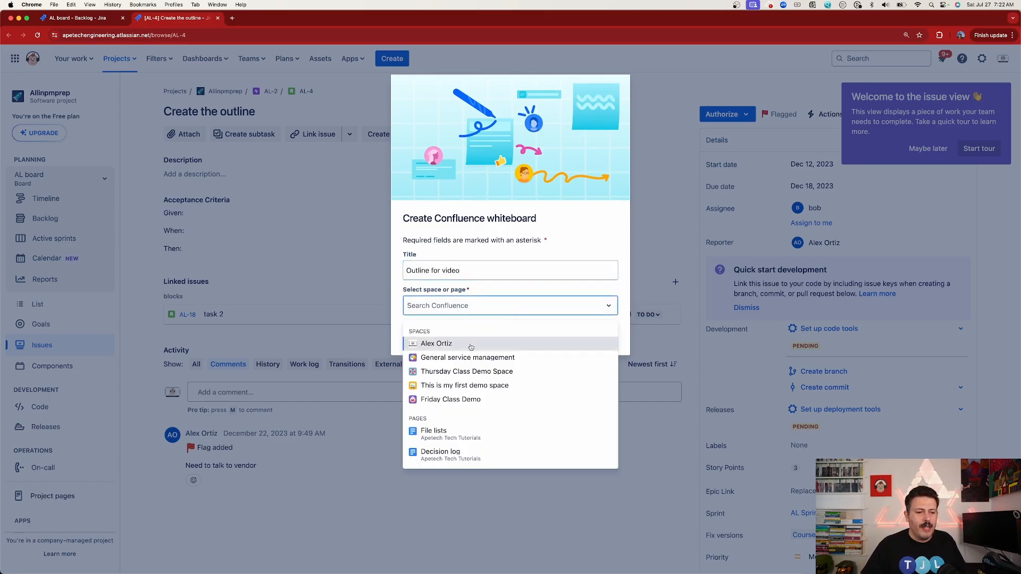
{"action": "left_click", "coordinate": [435, 343]}
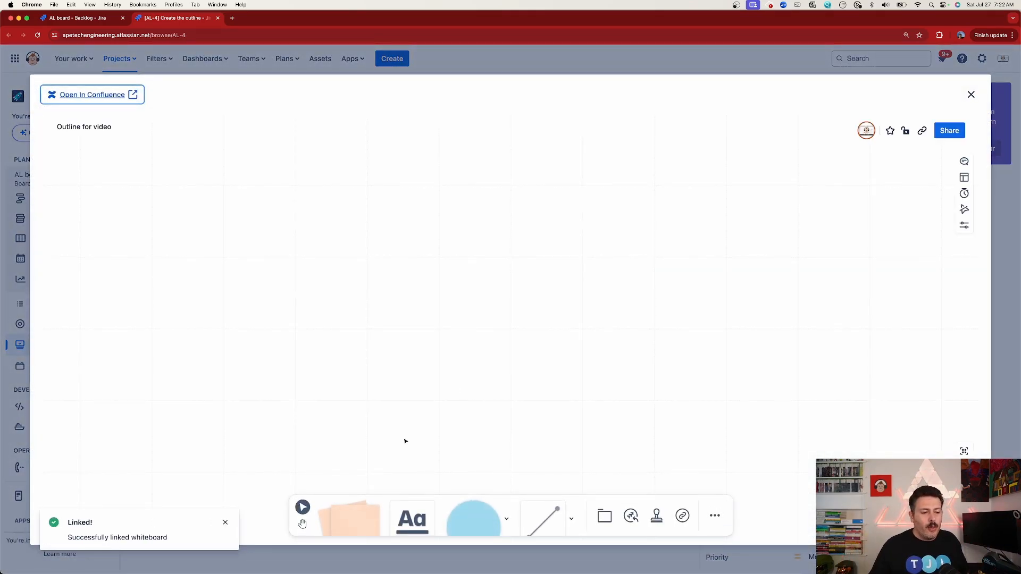
{"action": "mouse_move", "coordinate": [474, 516]}
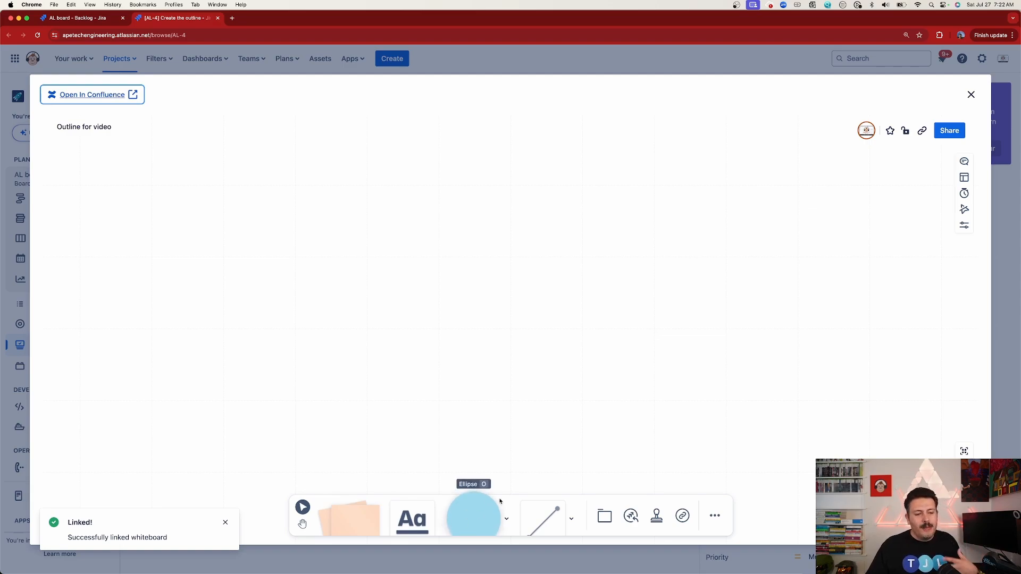
{"action": "mouse_move", "coordinate": [684, 469]}
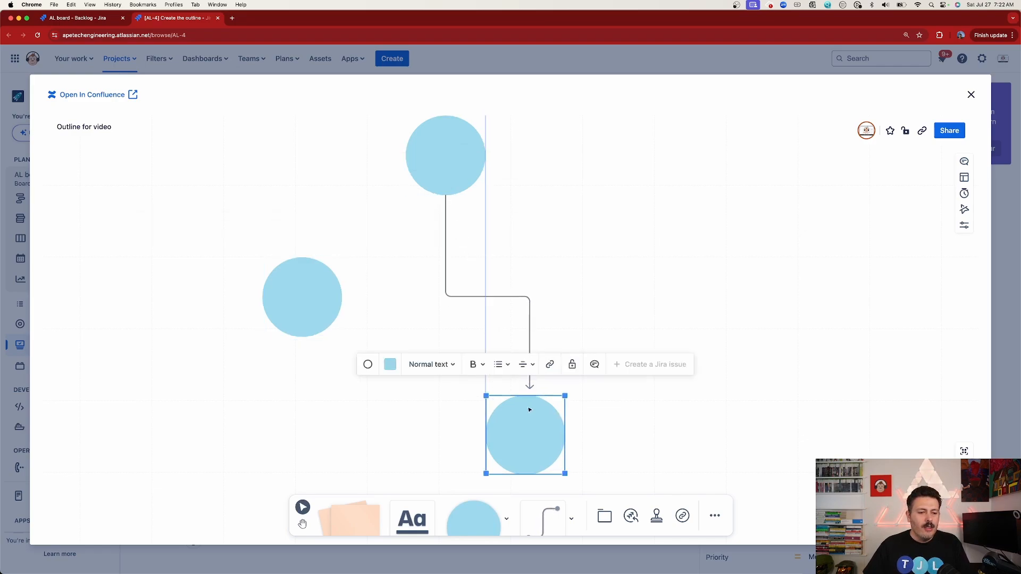
Deselect the drawn circle and close the whiteboard, returning to AL-4.
{"action": "left_click", "coordinate": [715, 401]}
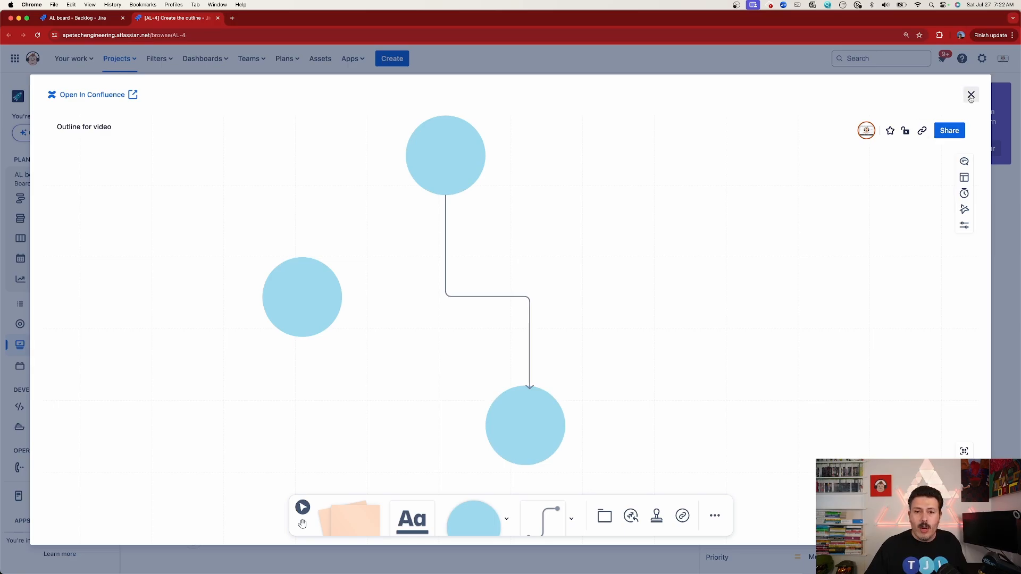
{"action": "left_click", "coordinate": [970, 96]}
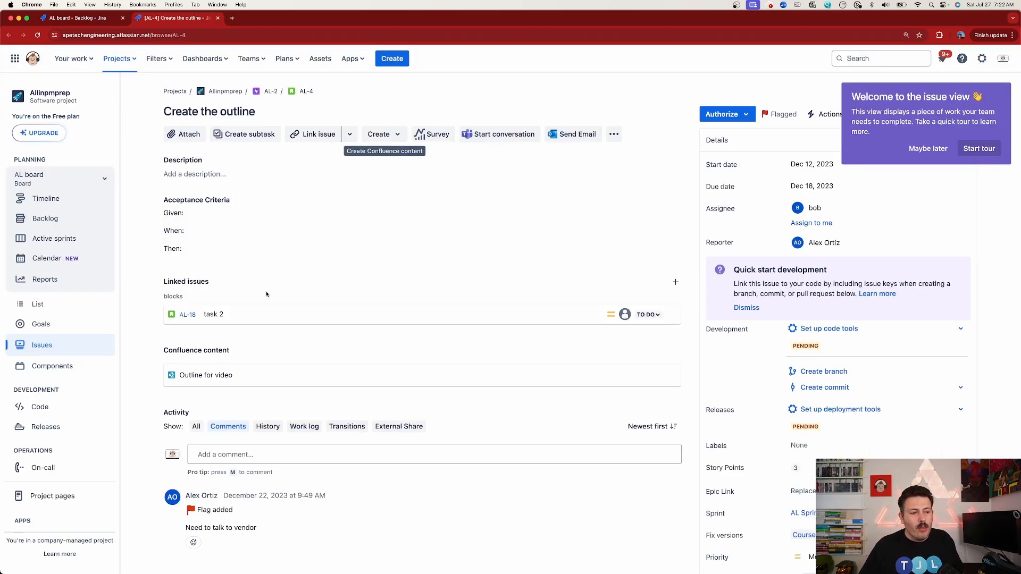